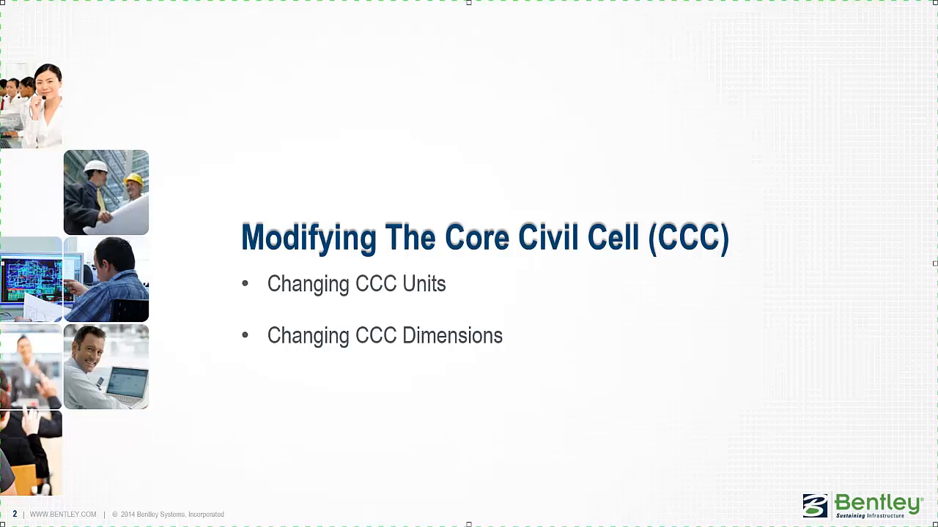
Set the design file Master Unit to US Survey Feet via Settings > Design File and apply it.
key(Right)
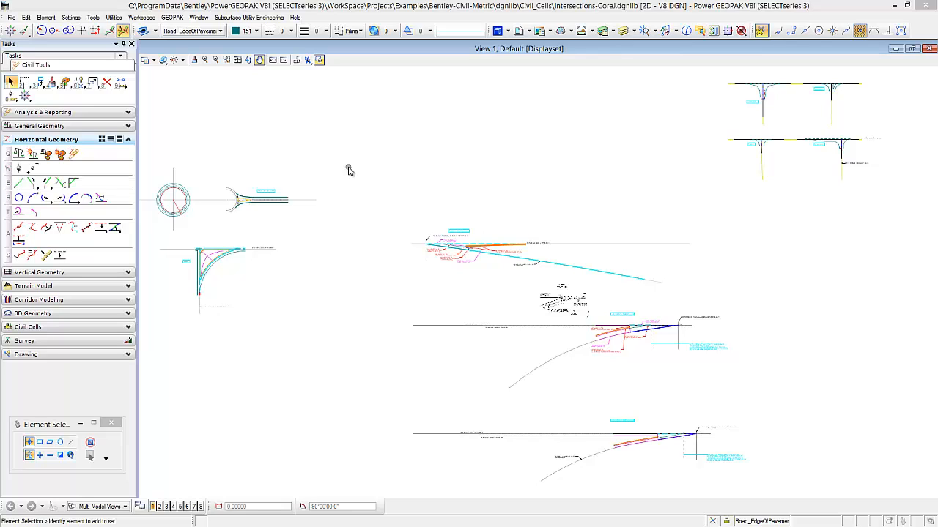
mouse_move(349, 170)
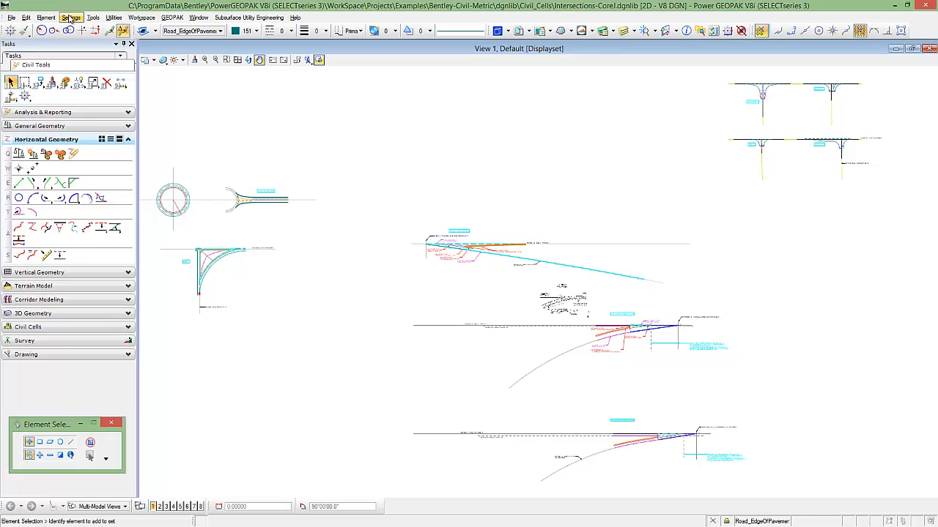
click(71, 17)
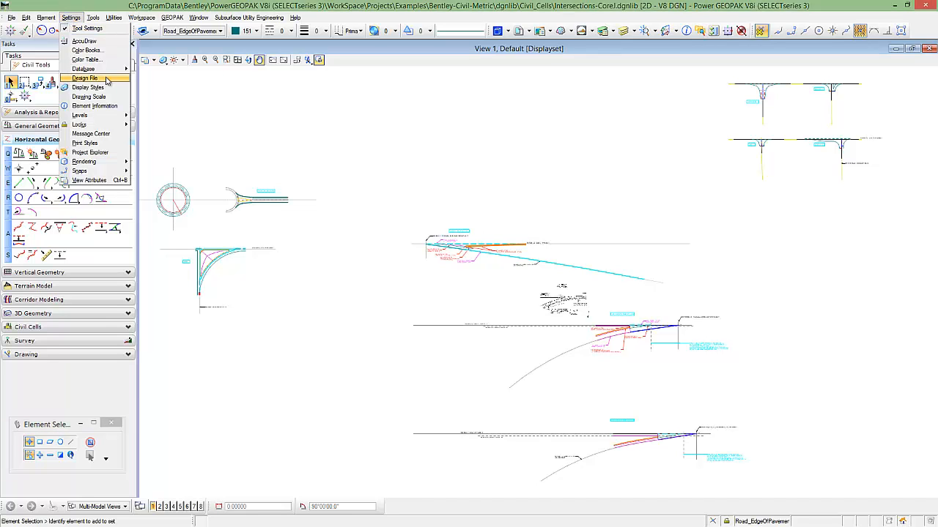
click(85, 77)
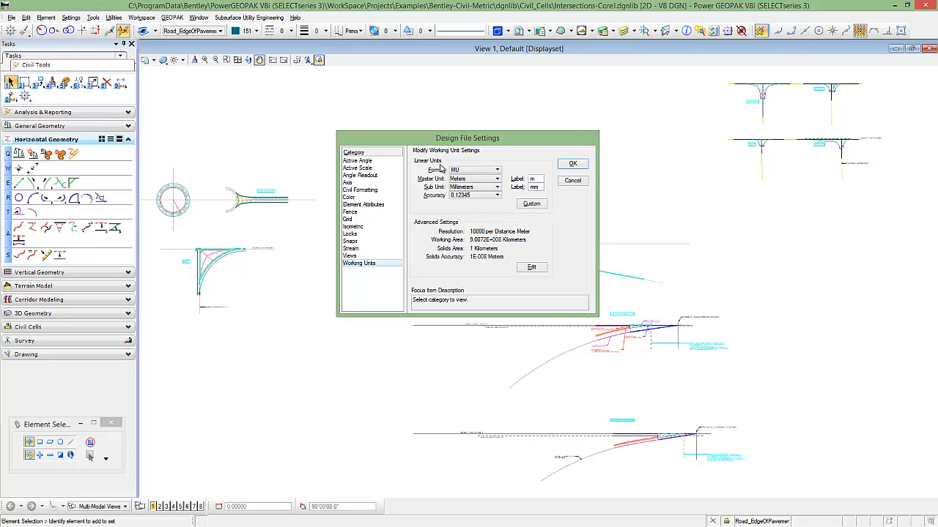
mouse_move(436, 170)
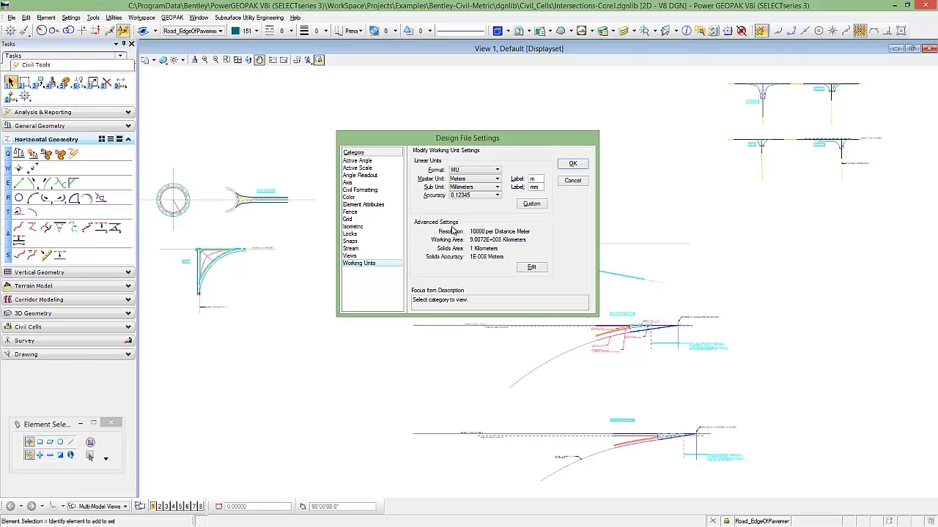
mouse_move(498, 203)
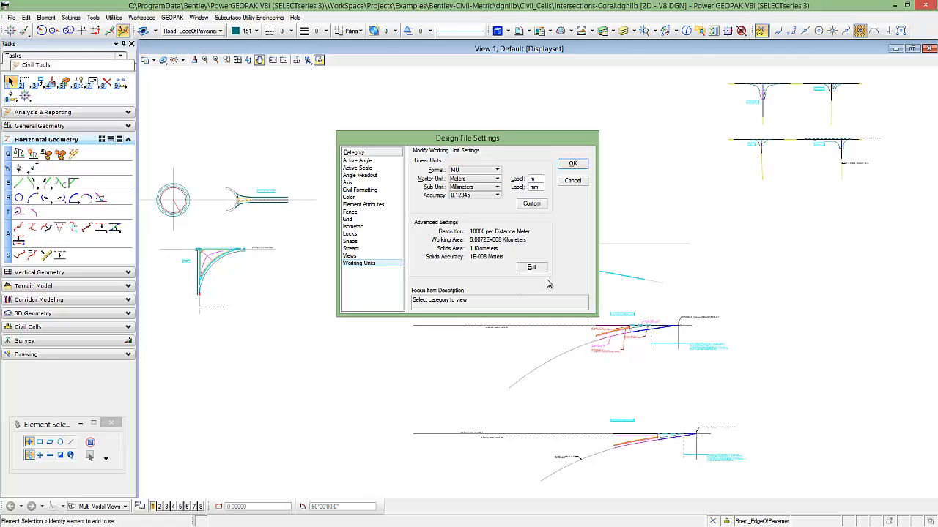
mouse_move(515, 255)
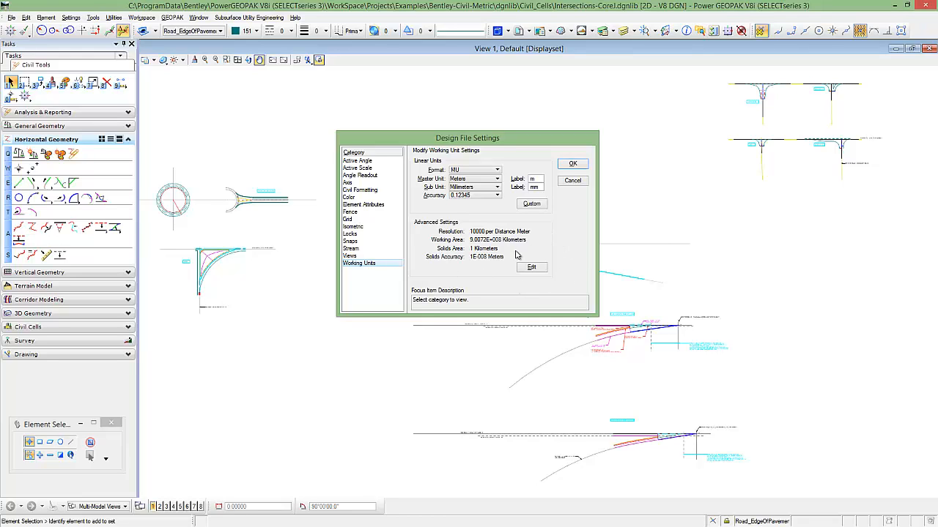
mouse_move(507, 255)
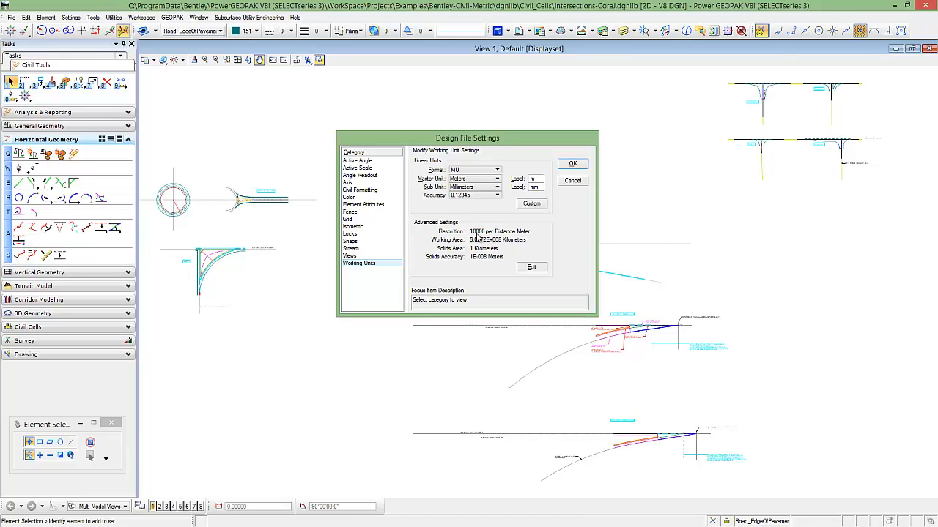
mouse_move(478, 239)
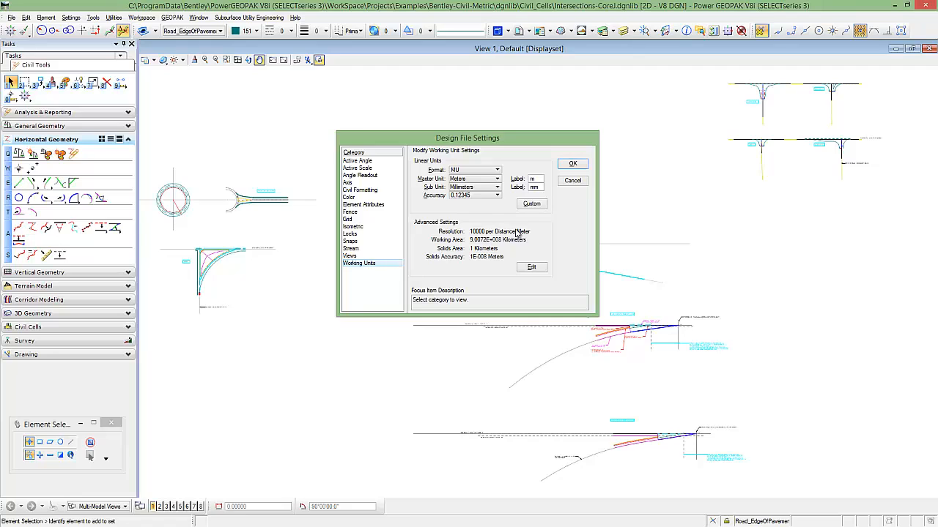
mouse_move(515, 233)
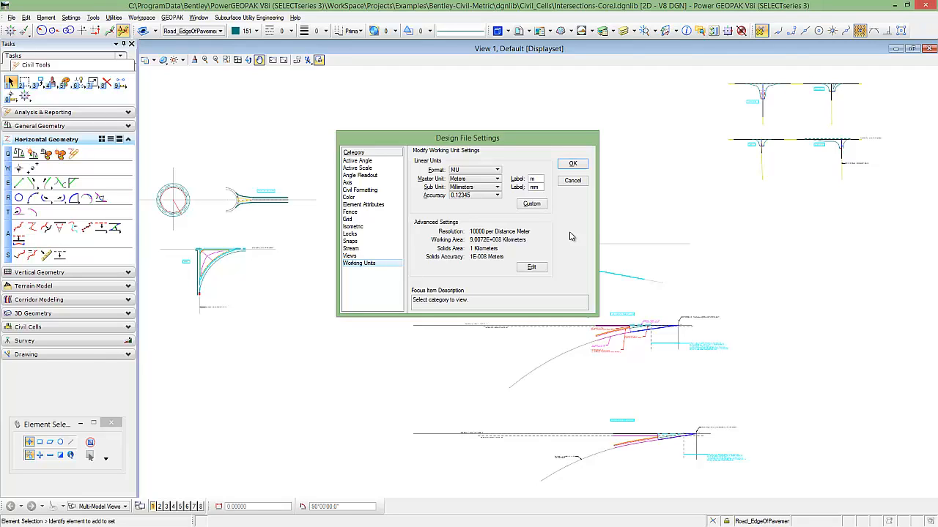
mouse_move(553, 266)
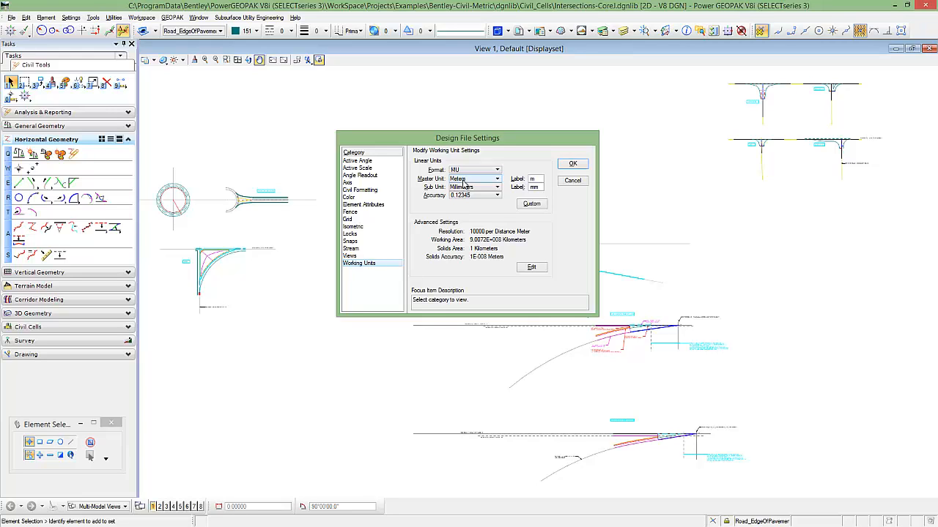
click(497, 178)
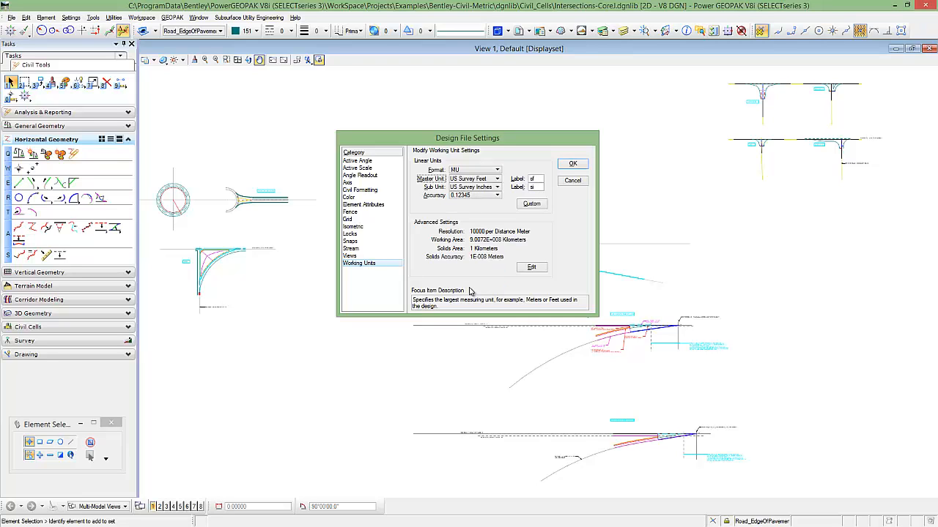
click(571, 165)
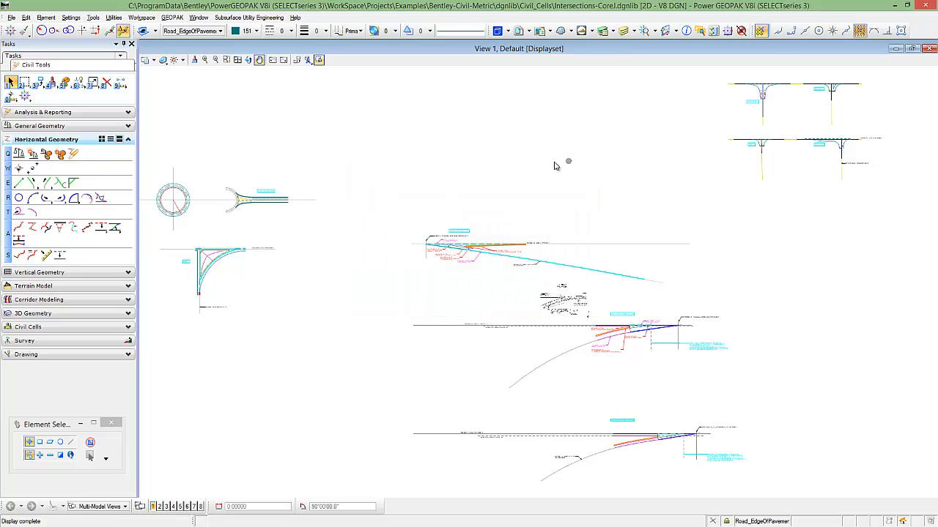
mouse_move(451, 139)
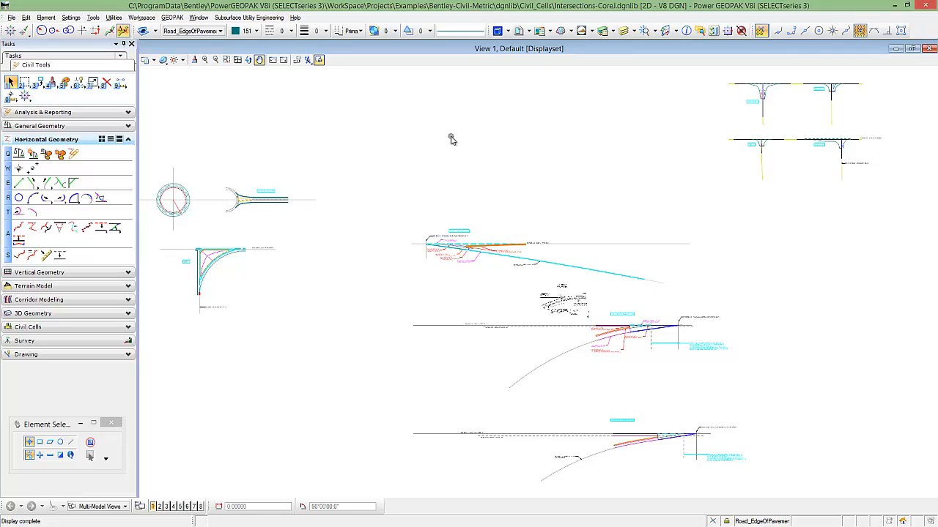
mouse_move(813, 111)
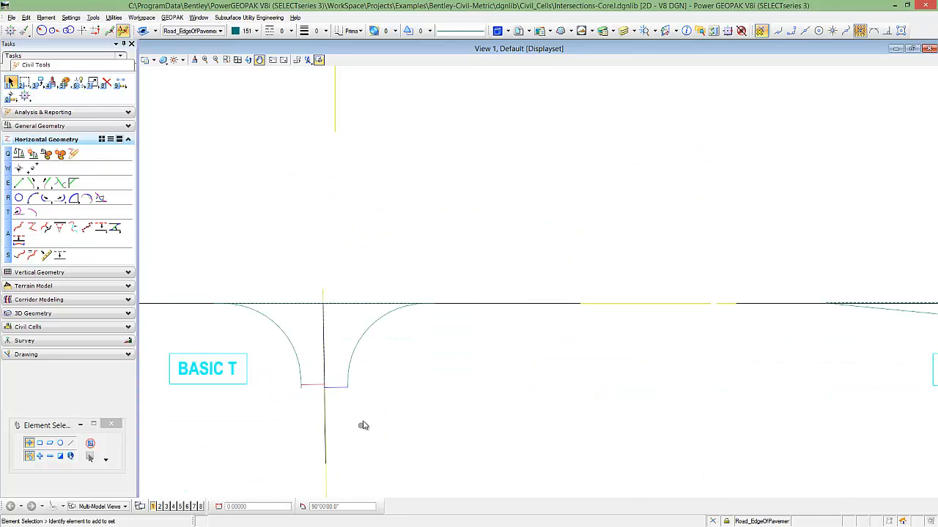
Select the BASIC T right corner arc to show its dimensions in feet (e.g. 39.37).
click(359, 337)
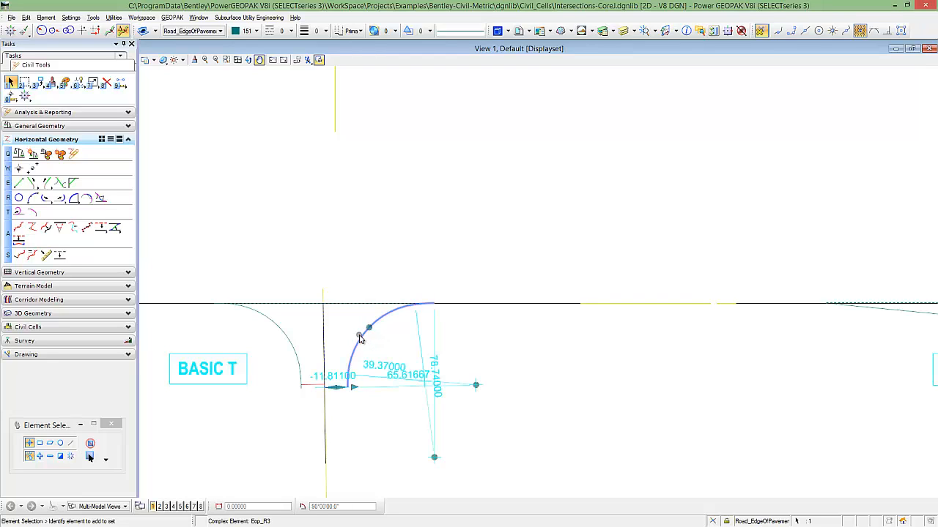
mouse_move(372, 366)
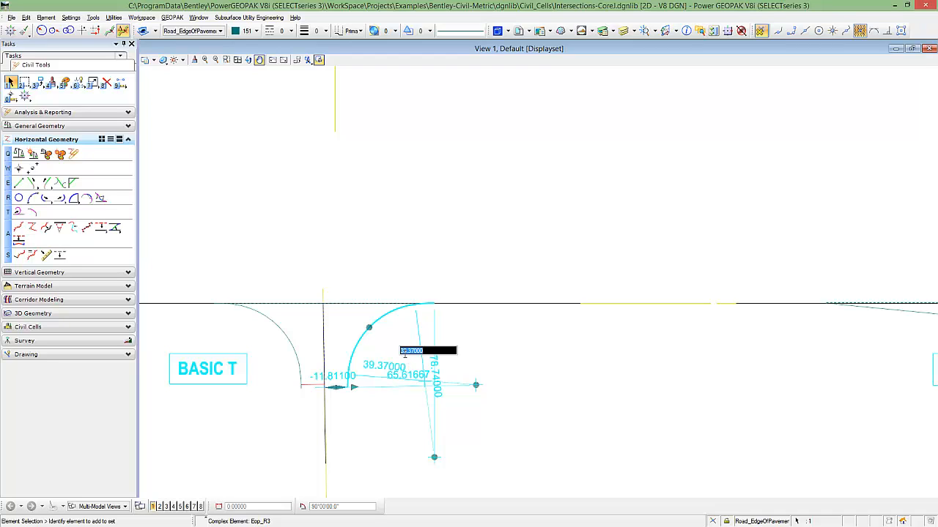
mouse_move(482, 213)
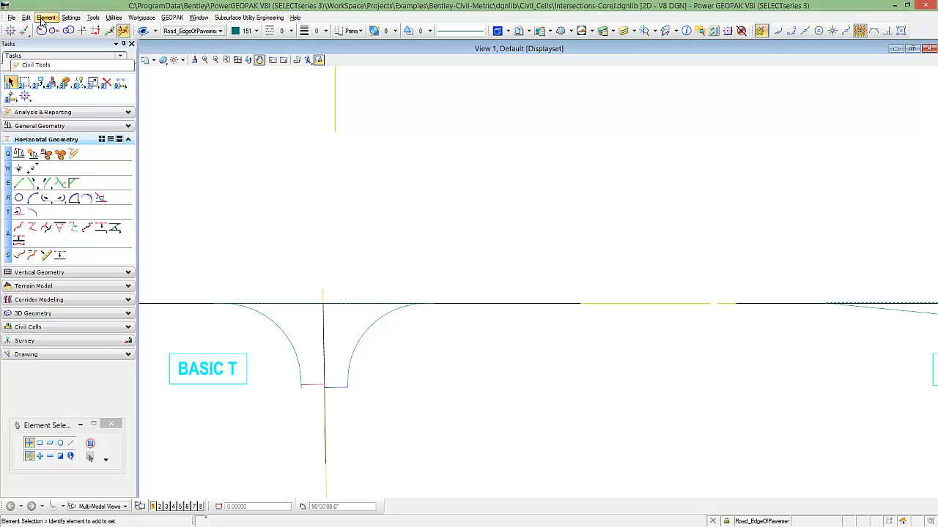
Set the design file Master Unit back to Meters with Centimeters and confirm.
click(70, 17)
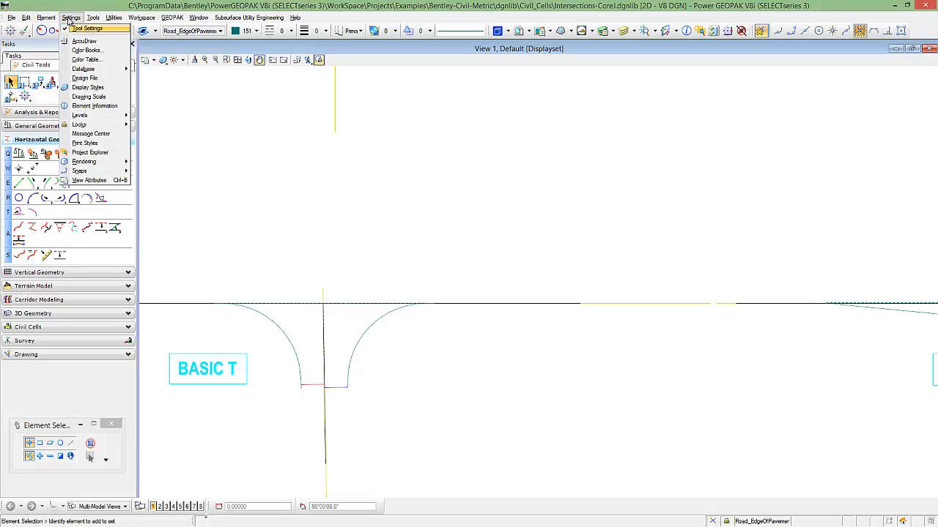
click(85, 68)
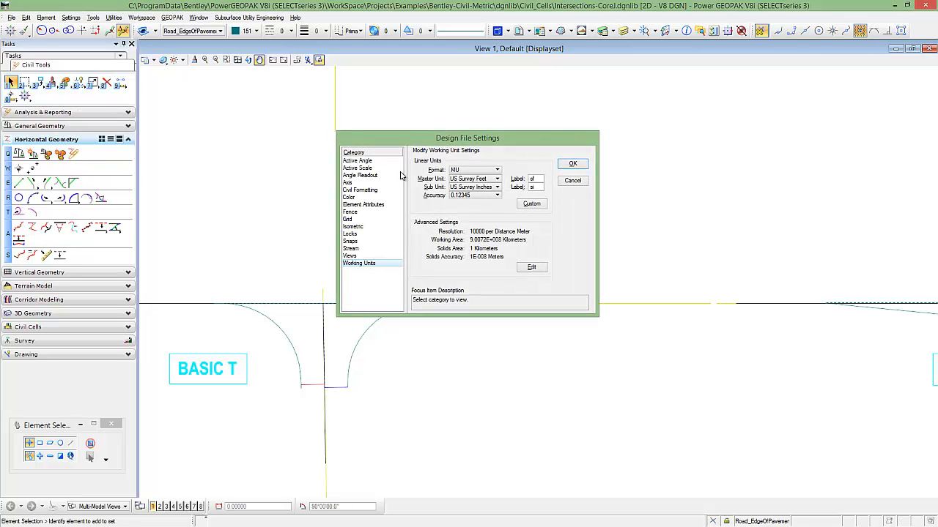
click(498, 178)
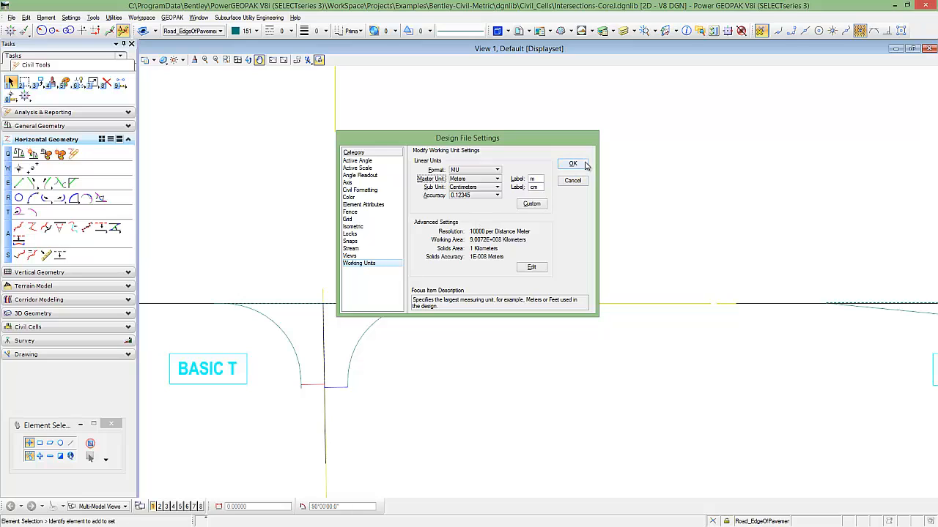
click(573, 164)
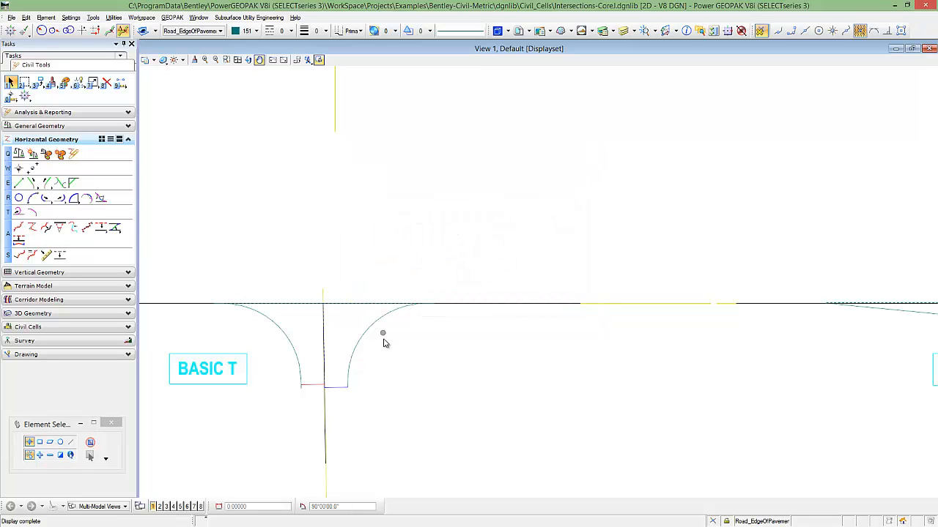
Select the BASIC T curb-return arc to show its metric dimensions (12, 20, 24, -3.6).
click(382, 334)
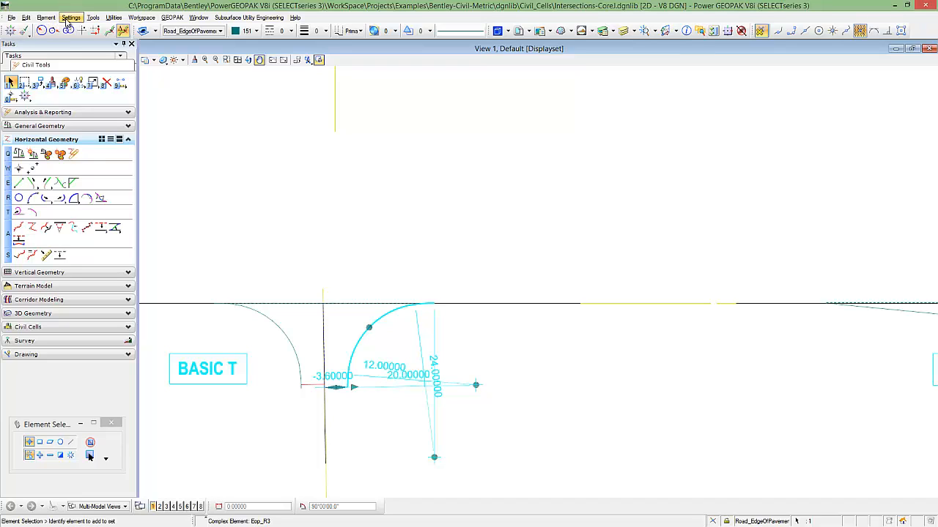
Set the Master Unit to US Survey Feet again so the arc reads 39.37 and -11.81.
click(71, 18)
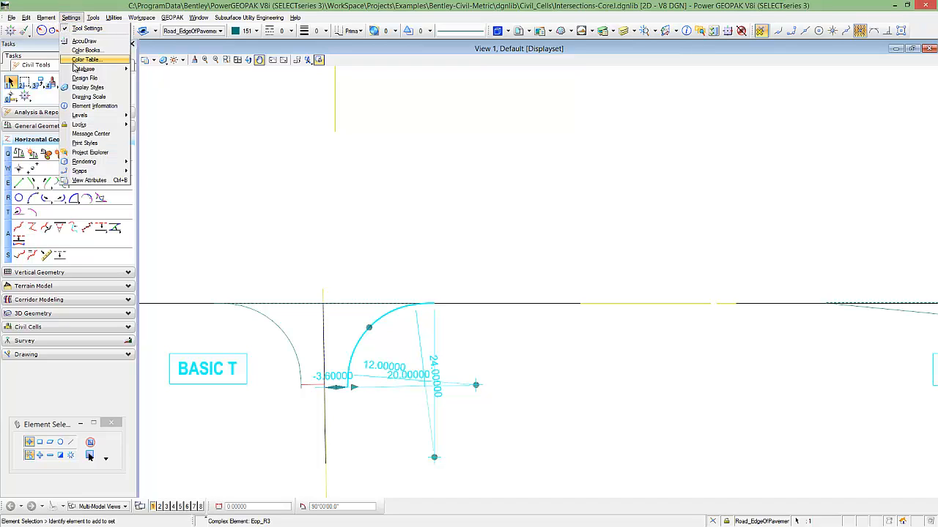
mouse_move(85, 77)
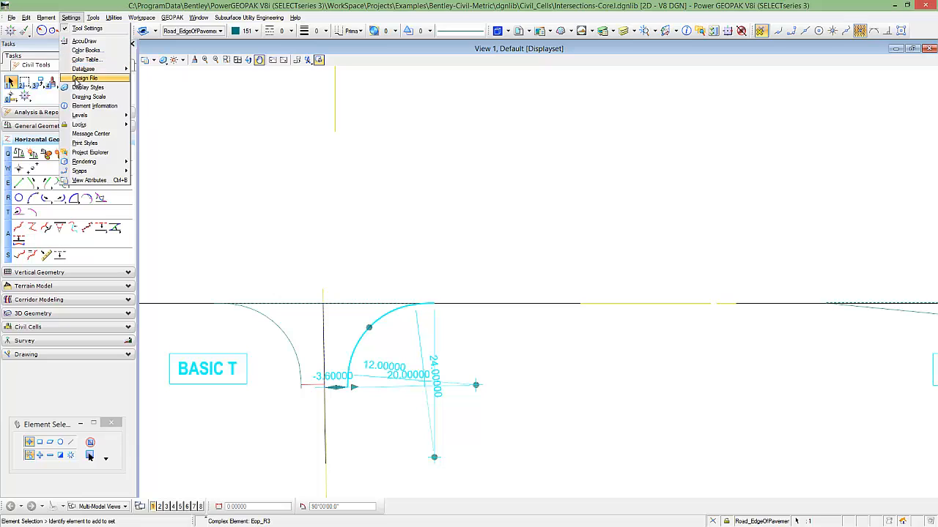
click(85, 78)
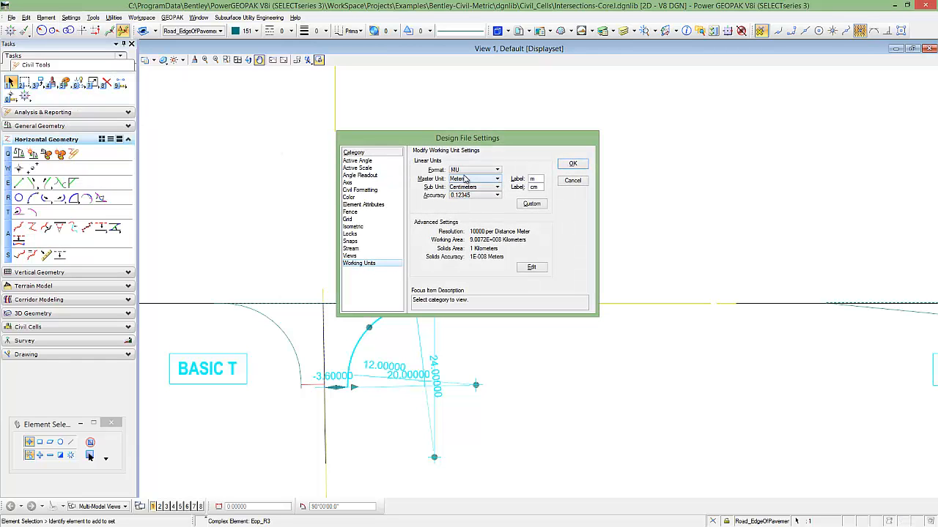
click(498, 179)
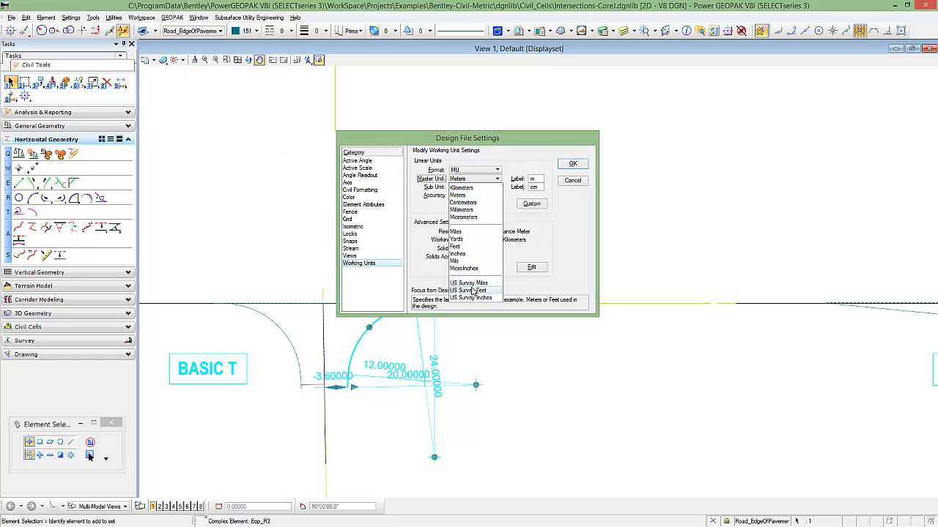
click(571, 164)
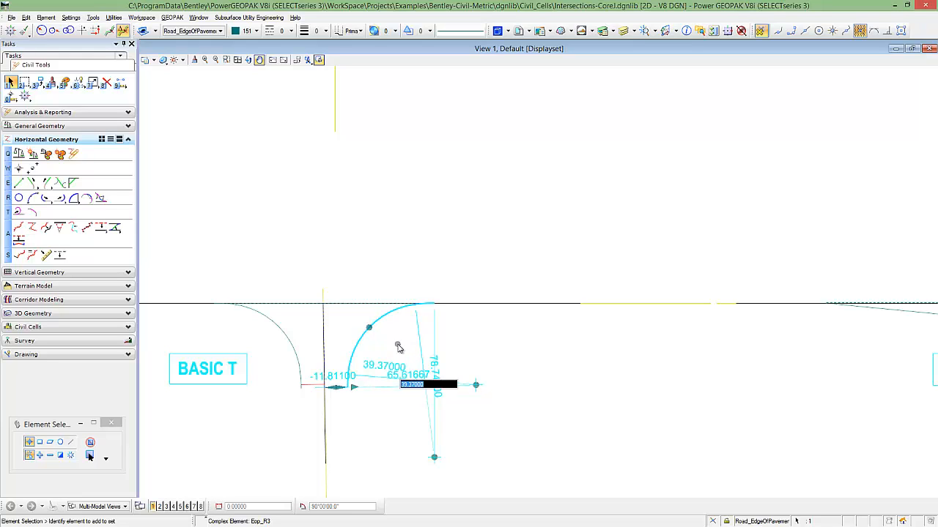
Enter an even 40-foot radius for the BASIC T curb-return arc.
text(40)
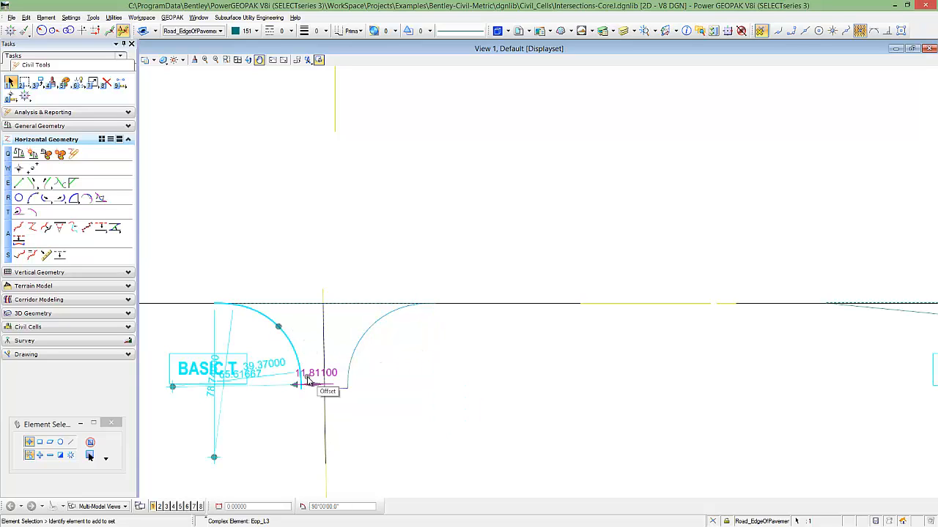
mouse_move(273, 371)
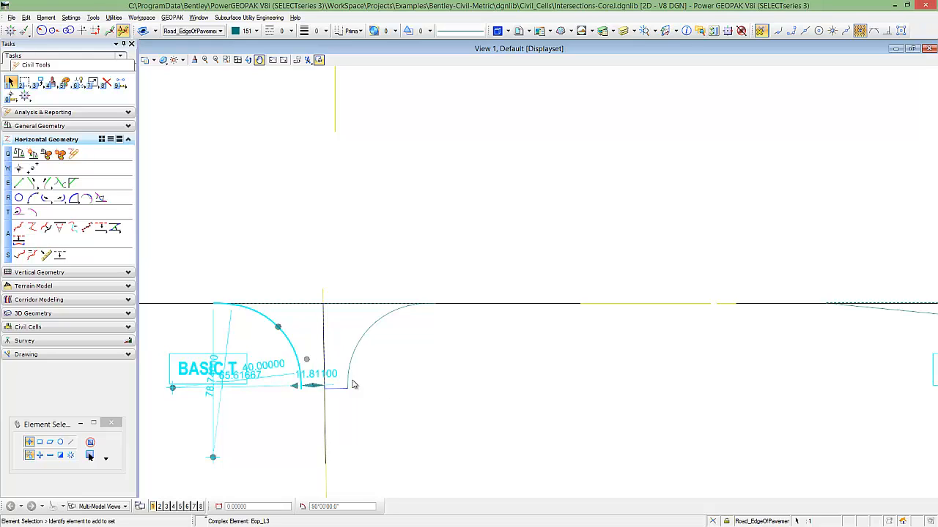
mouse_move(439, 390)
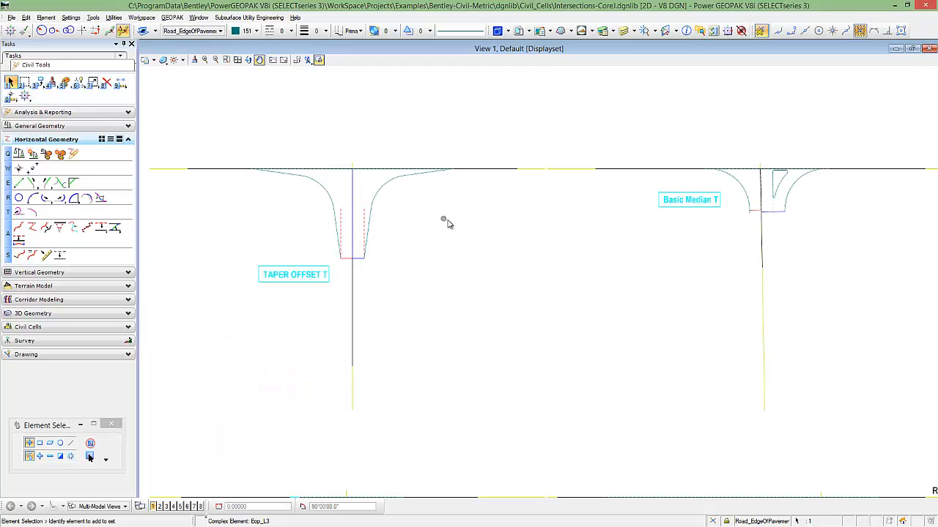
mouse_move(356, 200)
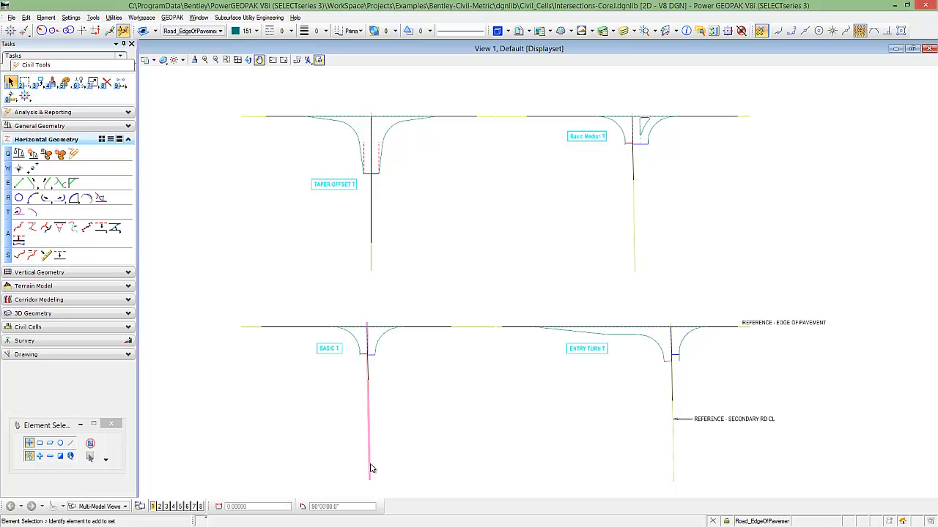
Rotate the BASIC T Reference - Secondary Rd CL line so the side road meets at a skew.
click(370, 480)
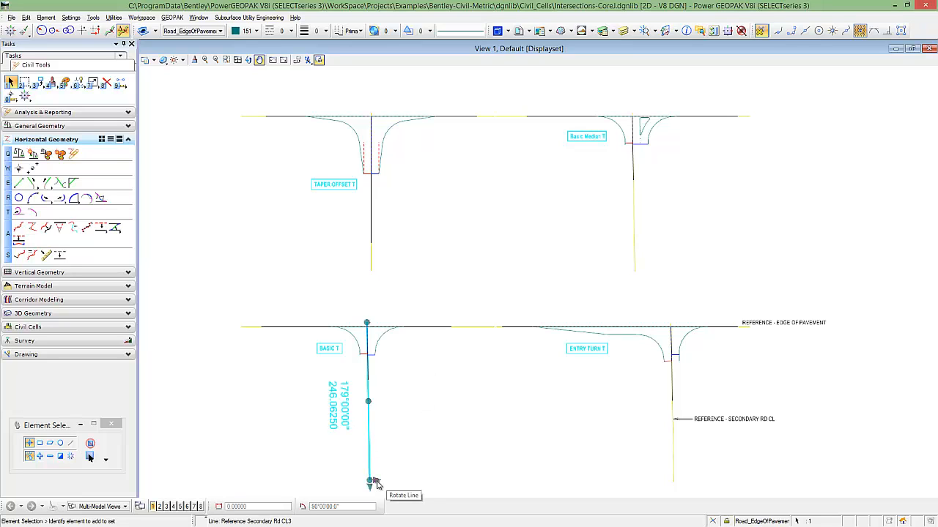
drag(369, 482, 432, 466)
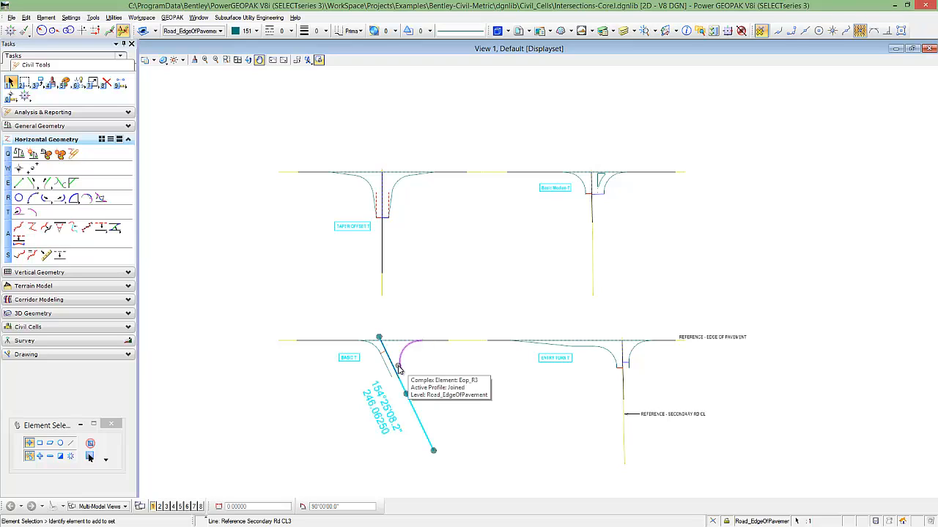
mouse_move(420, 366)
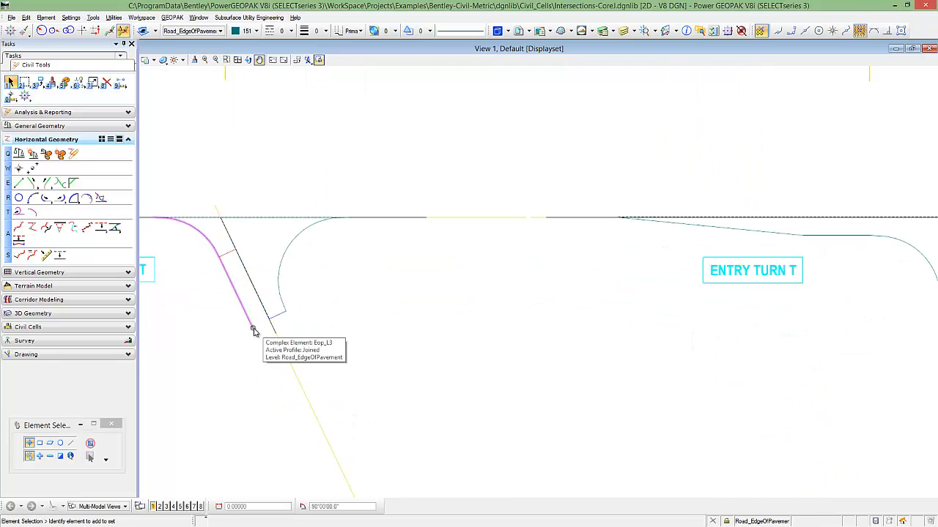
mouse_move(293, 325)
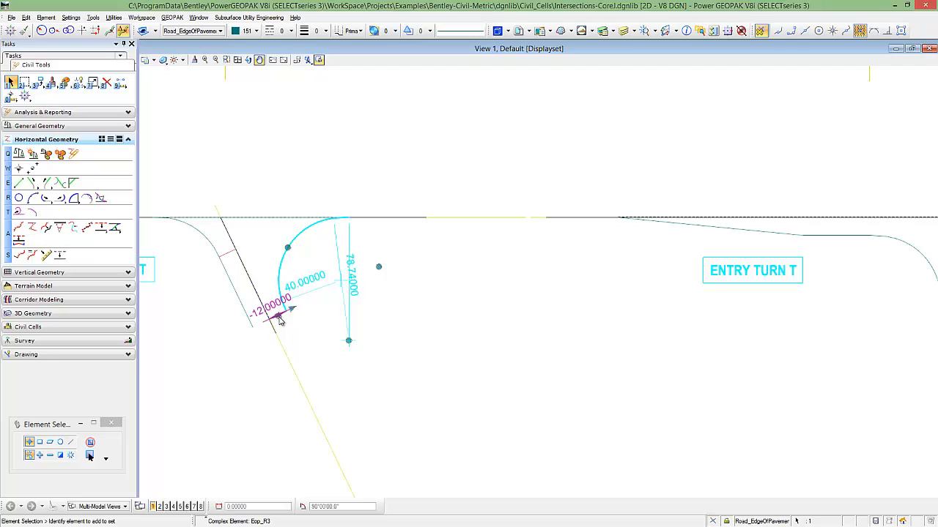
mouse_move(276, 309)
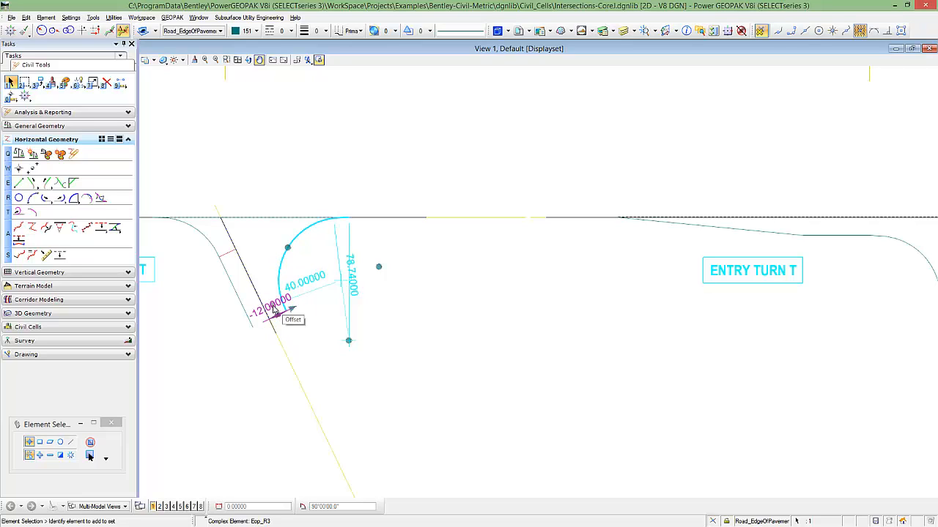
Edit the Offset value of the curb-return arc on the skewed side road.
click(279, 306)
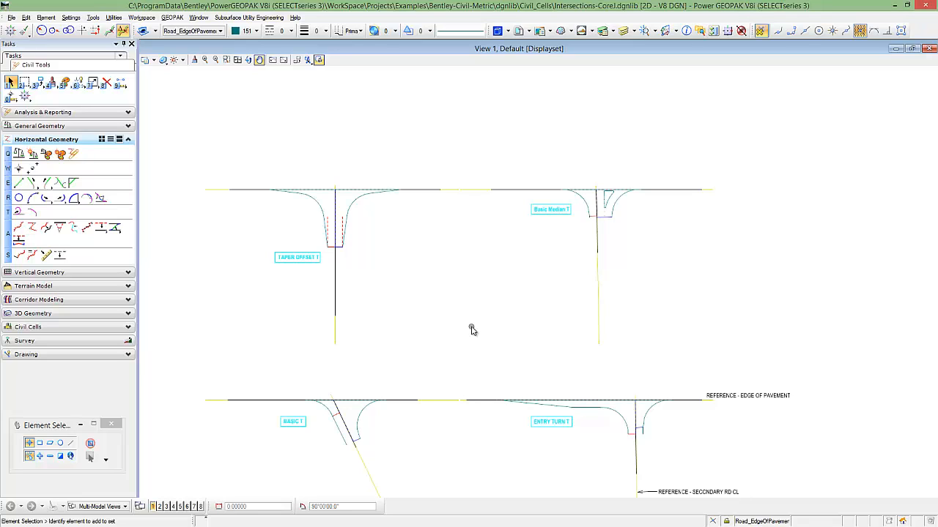
mouse_move(440, 317)
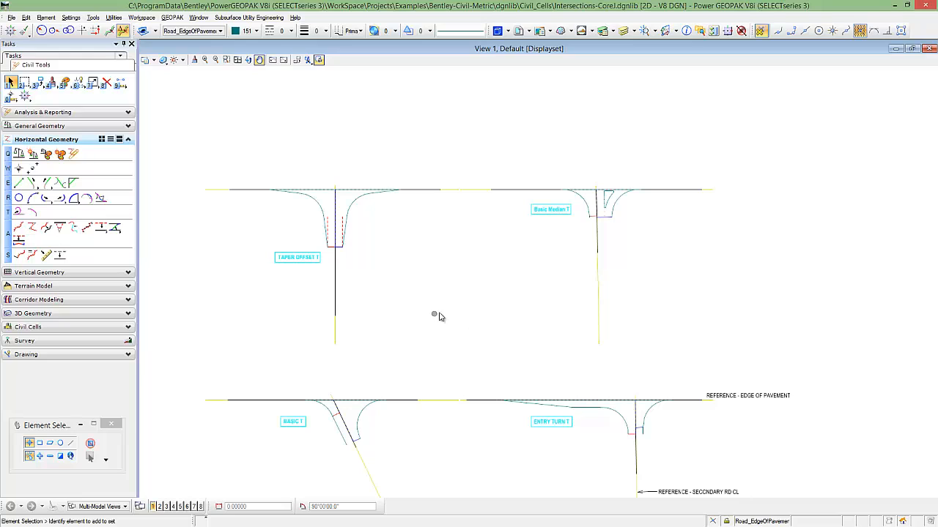